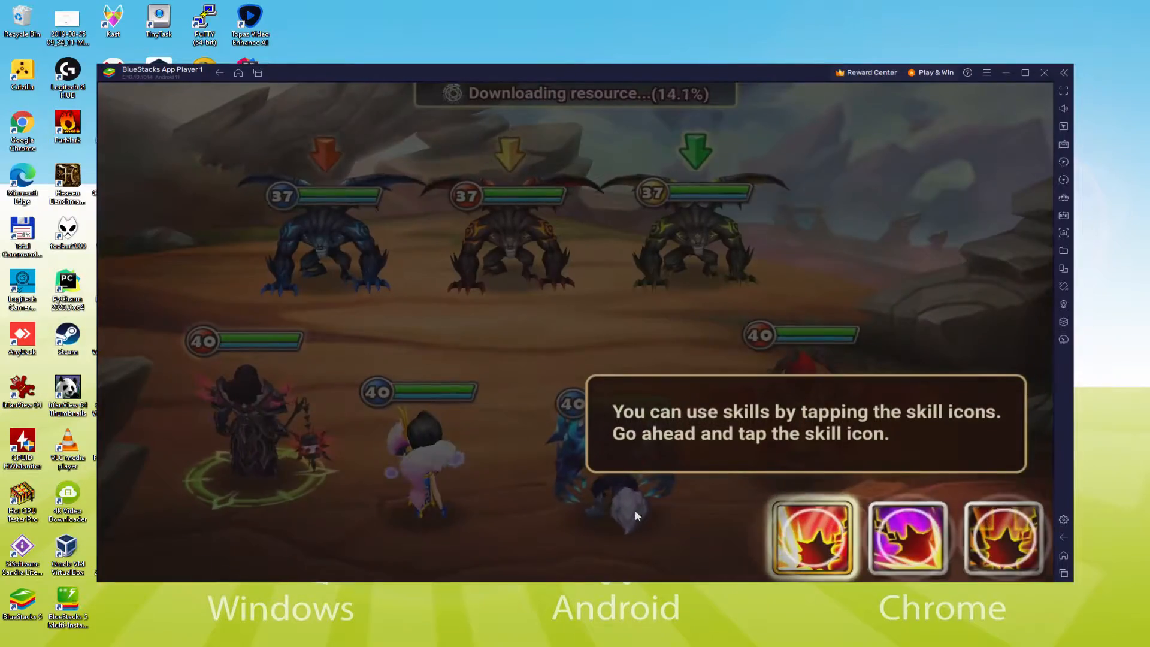
Cast the tutorial skills including Punishment, then scroll the guide article to its Download on PC button.
{"action": "left_click", "coordinate": [812, 538]}
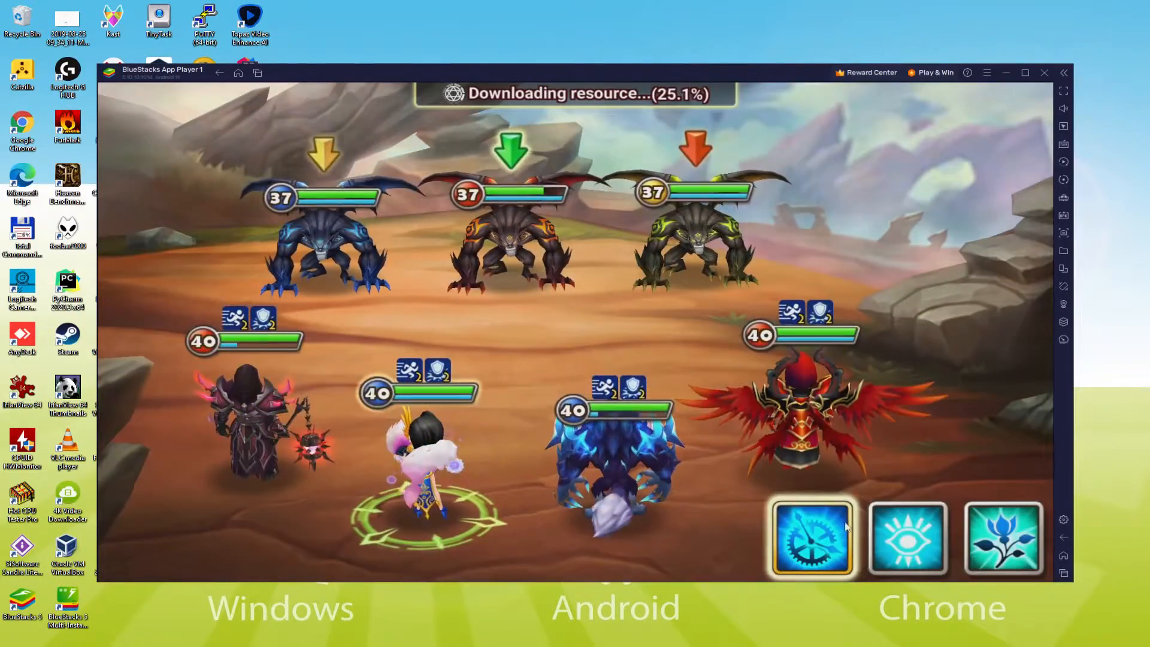
{"action": "left_click", "coordinate": [907, 540]}
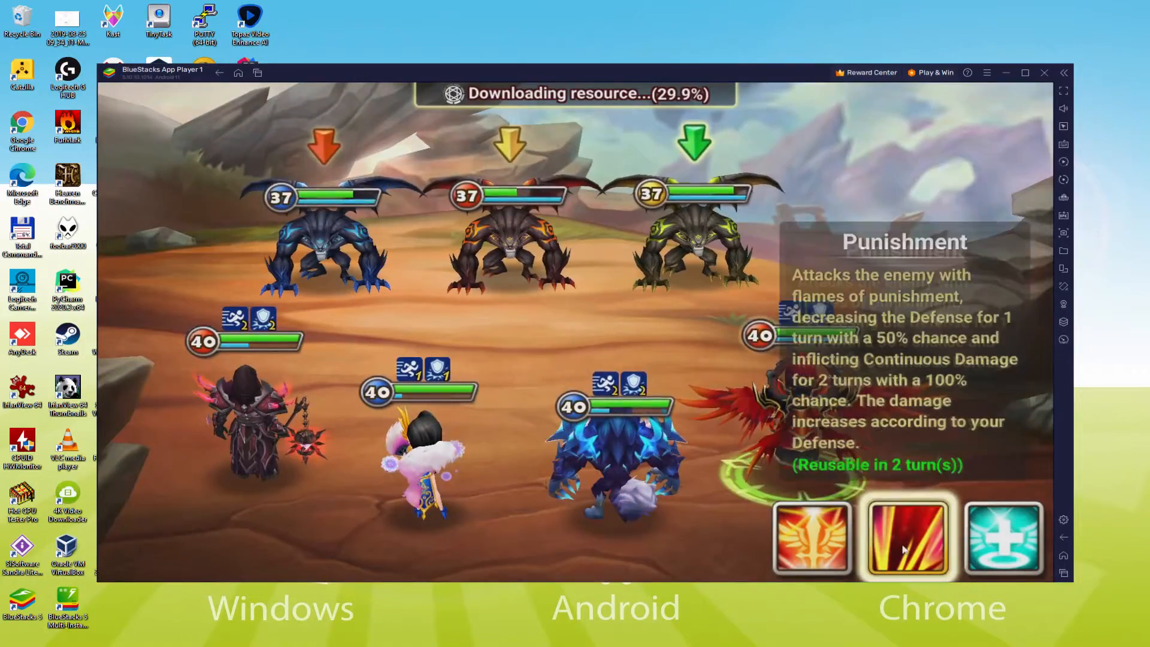
{"action": "left_click", "coordinate": [909, 540]}
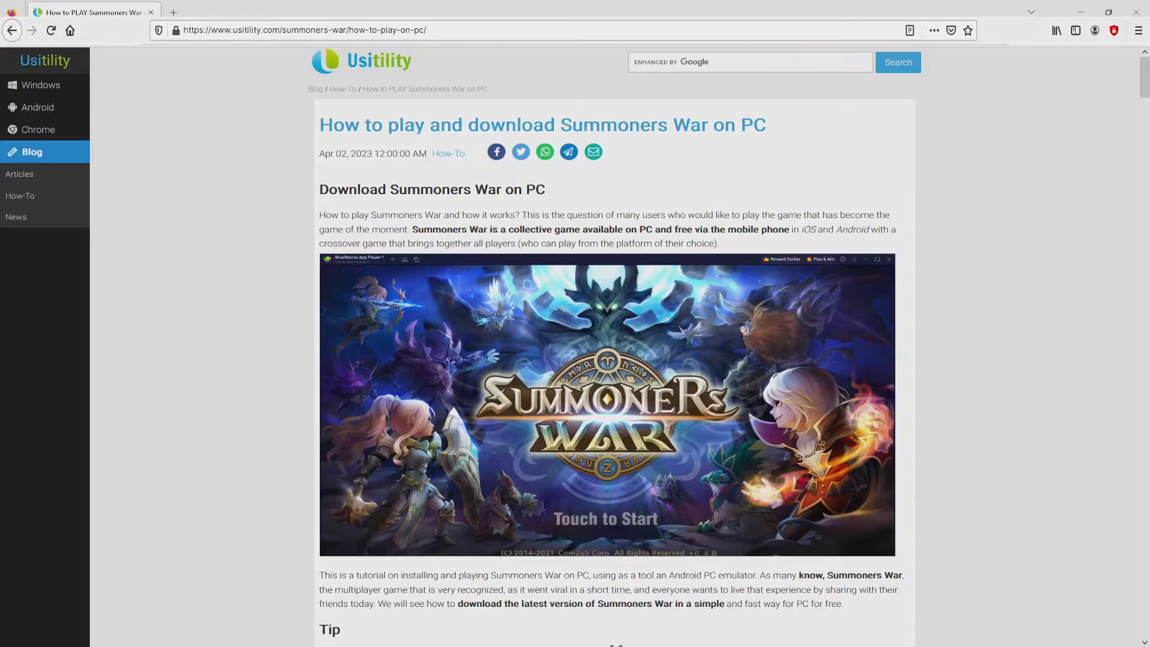
{"action": "scroll", "scroll_direction": "down", "scroll_amount": 3}
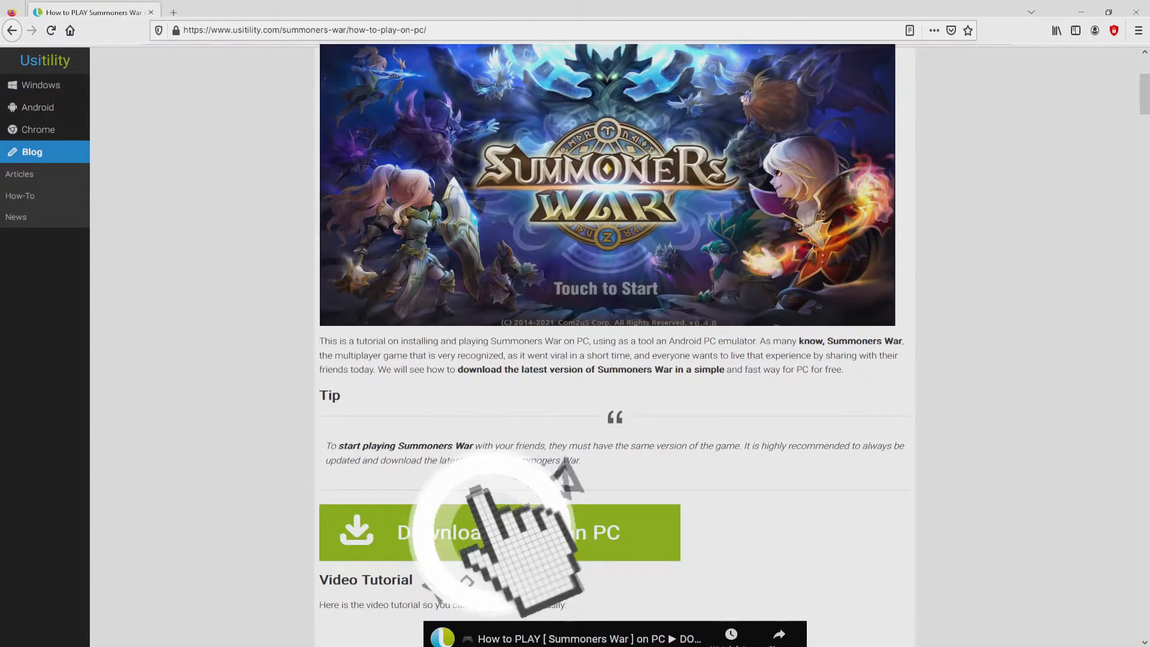
Go to the Summoners War on PC page via Download on PC and look over the install steps.
{"action": "left_click", "coordinate": [489, 532]}
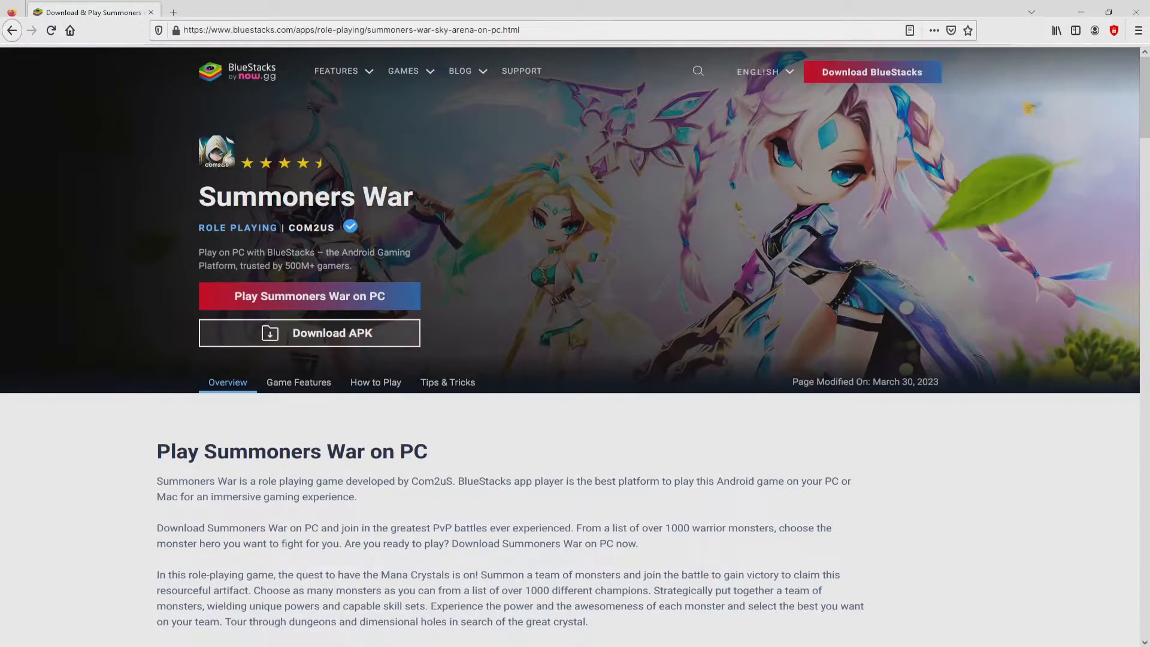
{"action": "scroll", "scroll_direction": "down", "scroll_amount": 3}
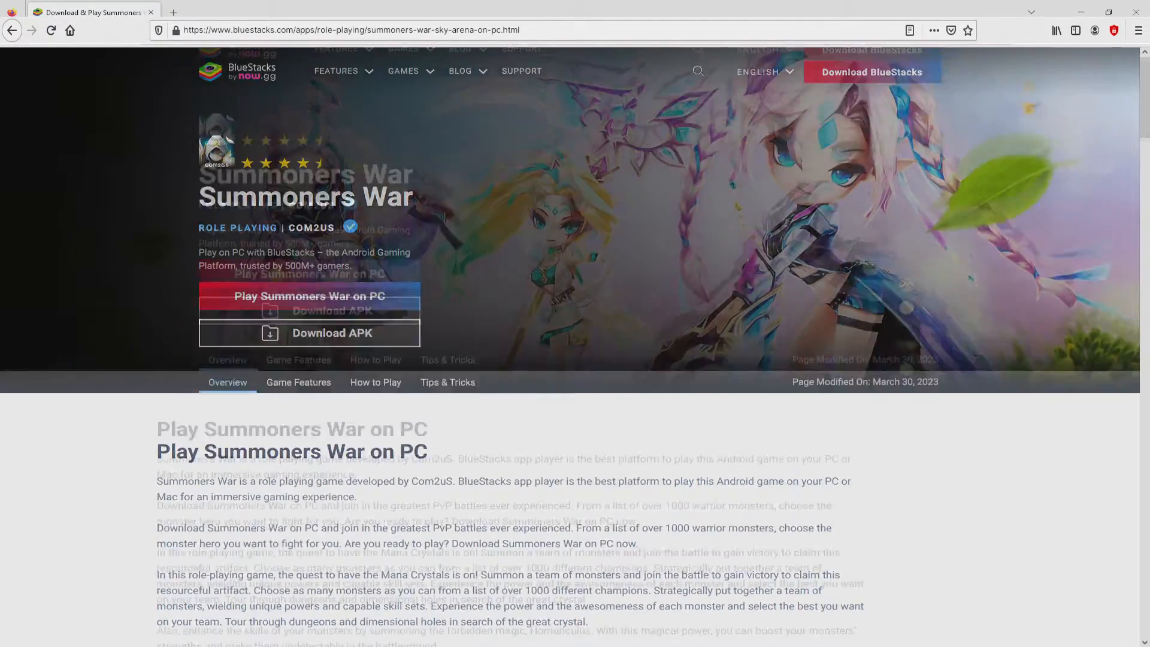
{"action": "scroll", "scroll_direction": "down", "scroll_amount": 3}
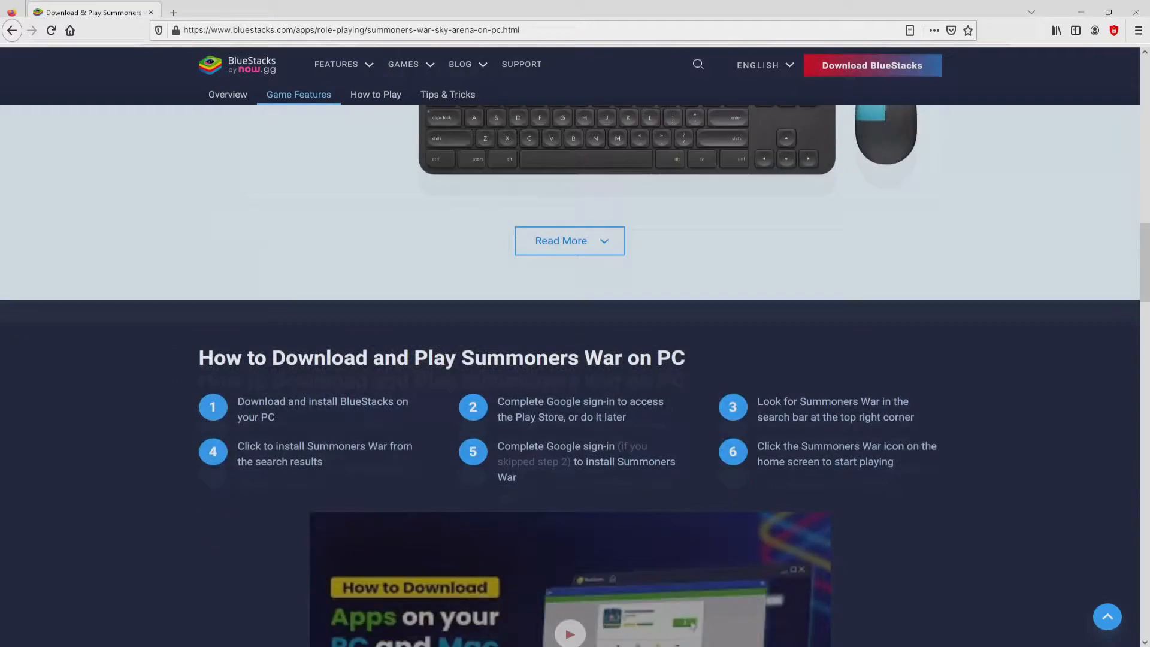
{"action": "scroll", "scroll_direction": "up", "scroll_amount": 3}
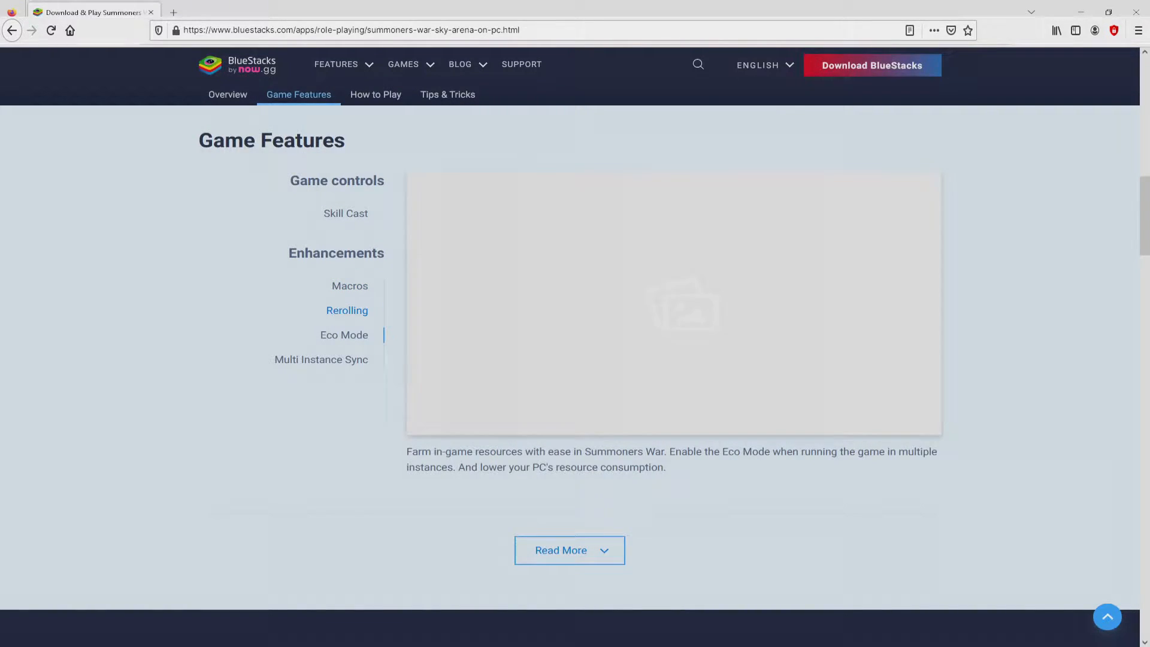
View the Multi Instance Sync feature description under Game Features and return toward the top.
{"action": "left_click", "coordinate": [321, 358]}
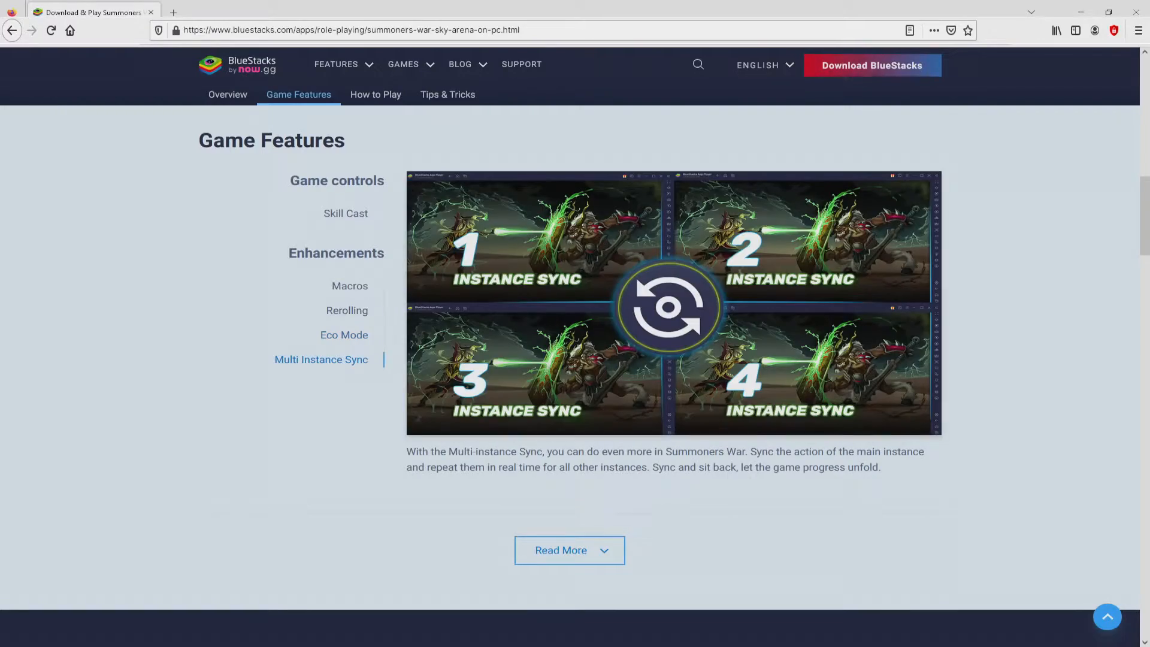
{"action": "scroll", "scroll_direction": "up", "scroll_amount": 3}
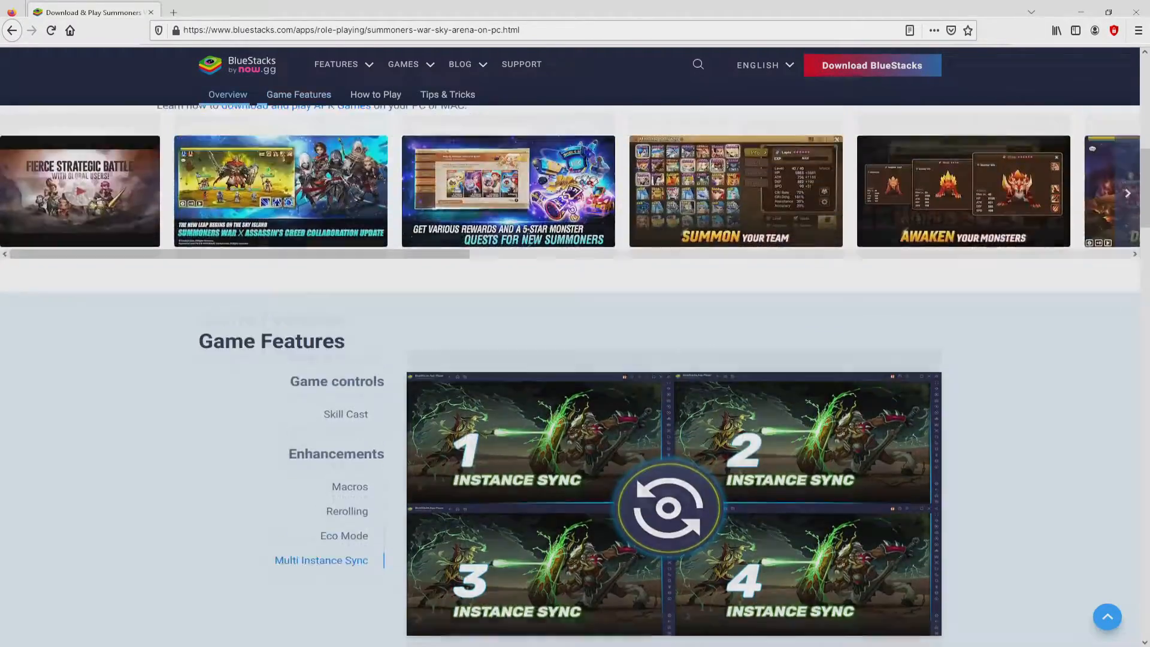
{"action": "scroll", "scroll_direction": "up", "scroll_amount": 3}
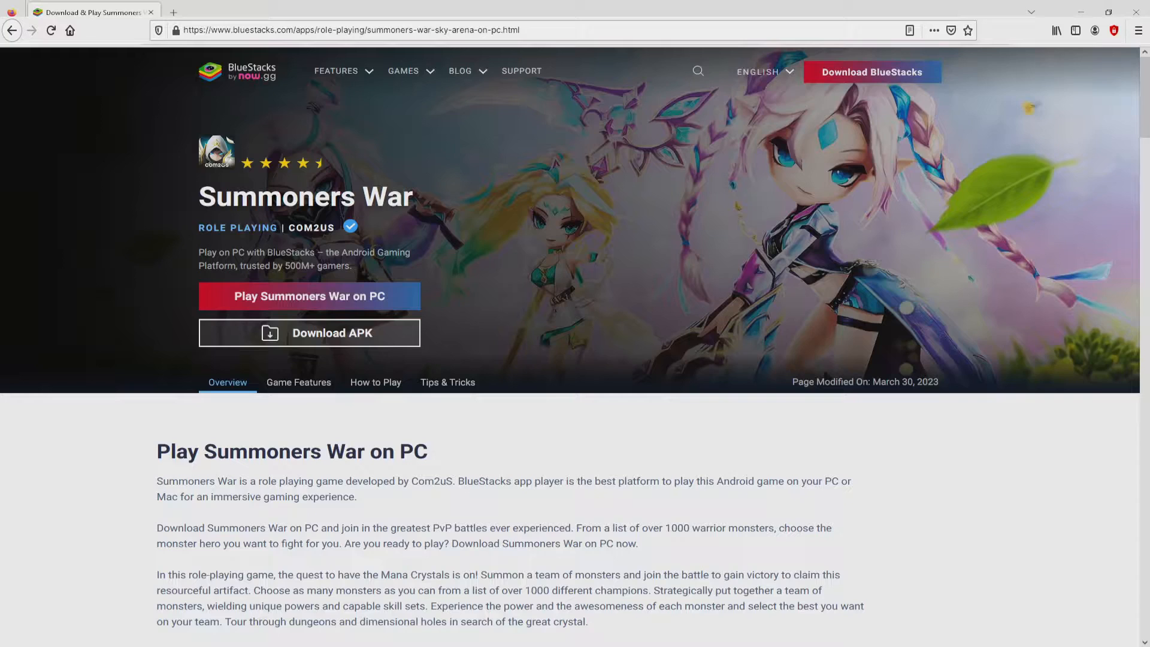
{"action": "scroll", "scroll_direction": "down", "scroll_amount": 3}
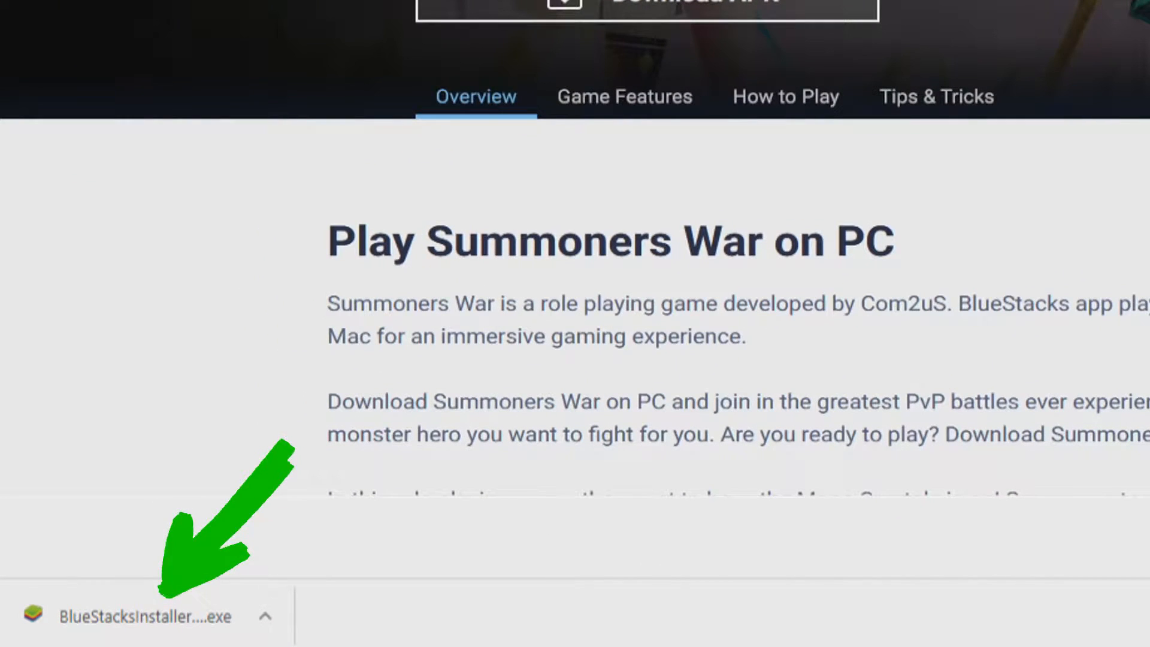
Scroll the Summoners War PC page back up after downloading BlueStacksInstaller.exe.
{"action": "scroll", "scroll_direction": "up", "scroll_amount": 3}
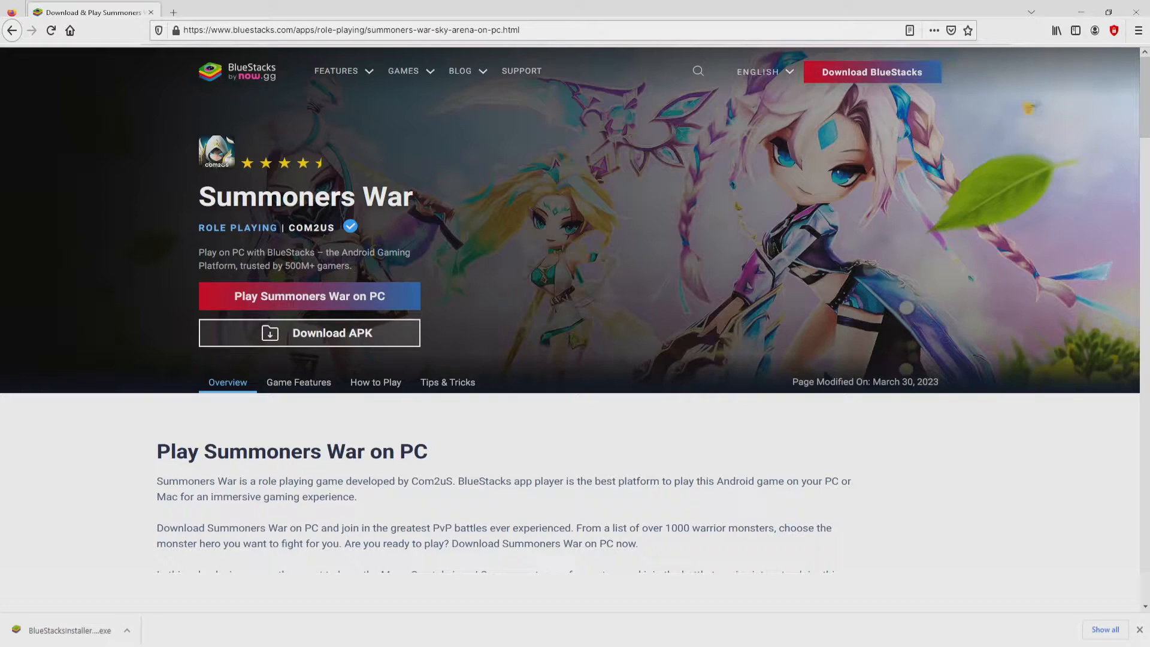
{"action": "mouse_move", "coordinate": [96, 557]}
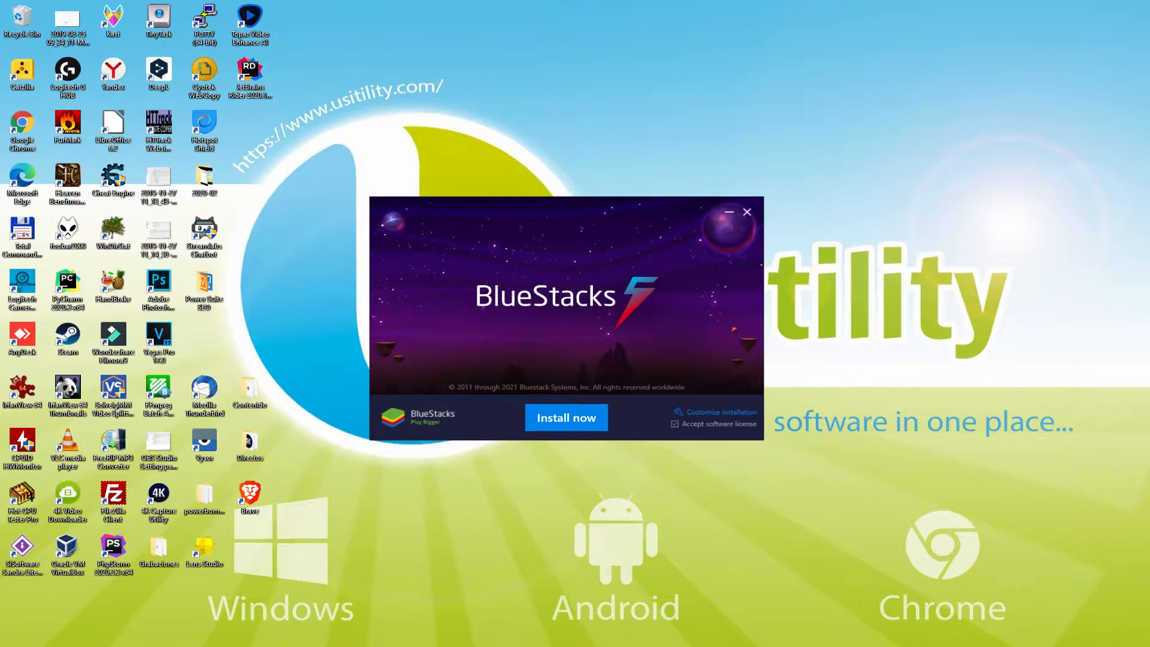
{"action": "left_click", "coordinate": [566, 417]}
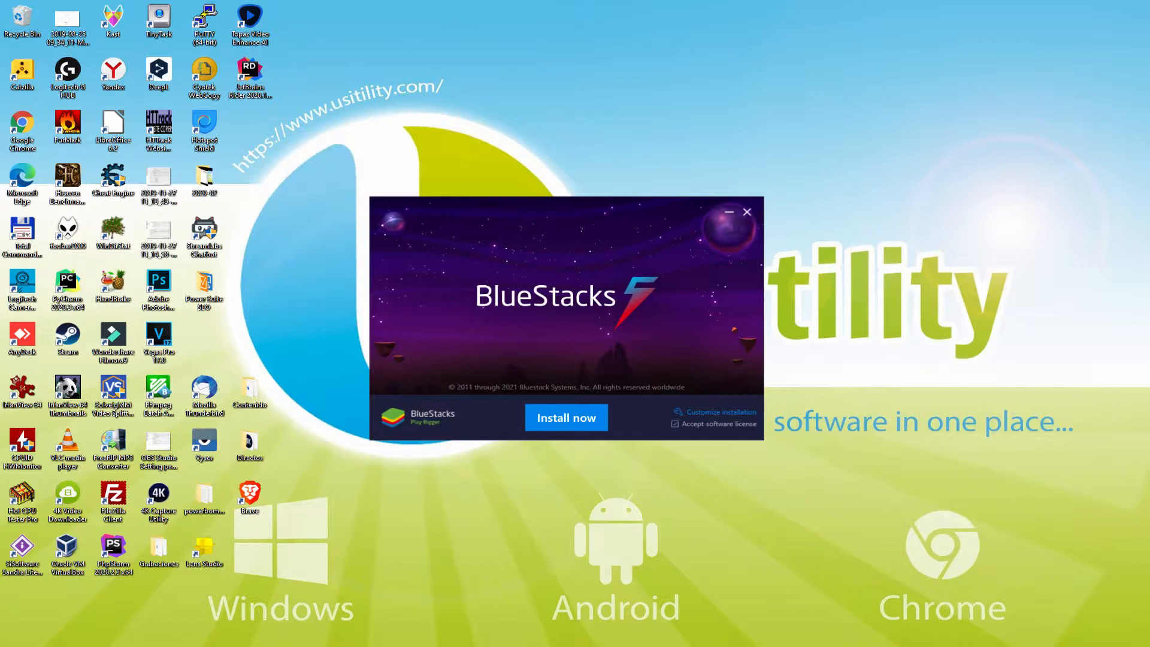
{"action": "mouse_move", "coordinate": [715, 429]}
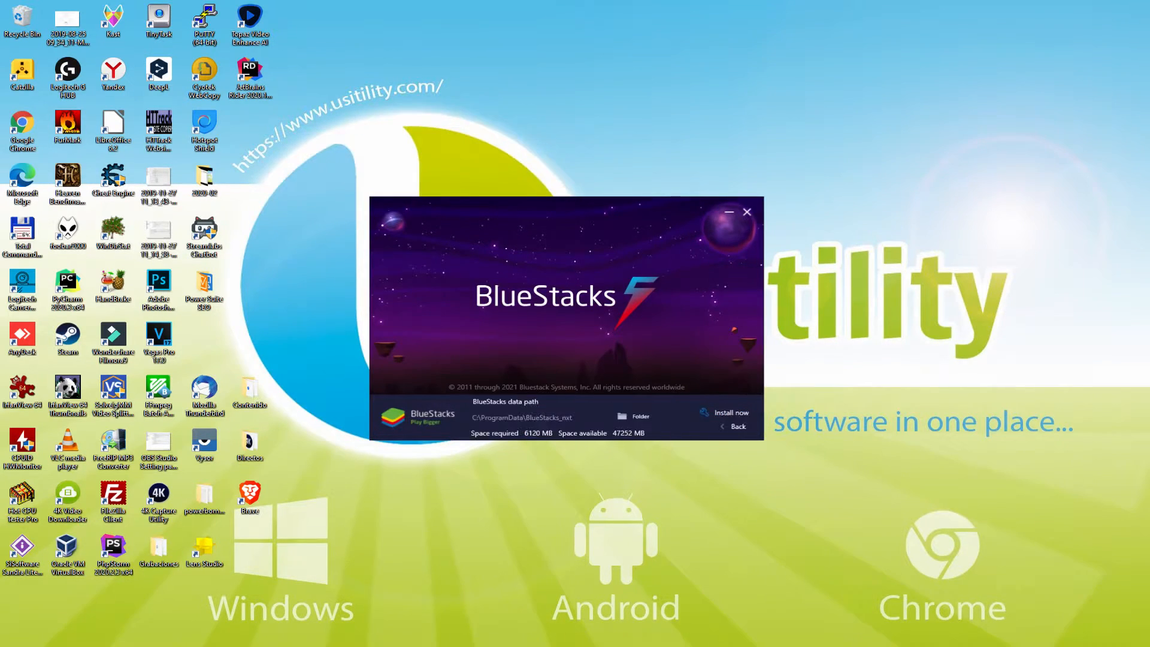
{"action": "left_click", "coordinate": [529, 417]}
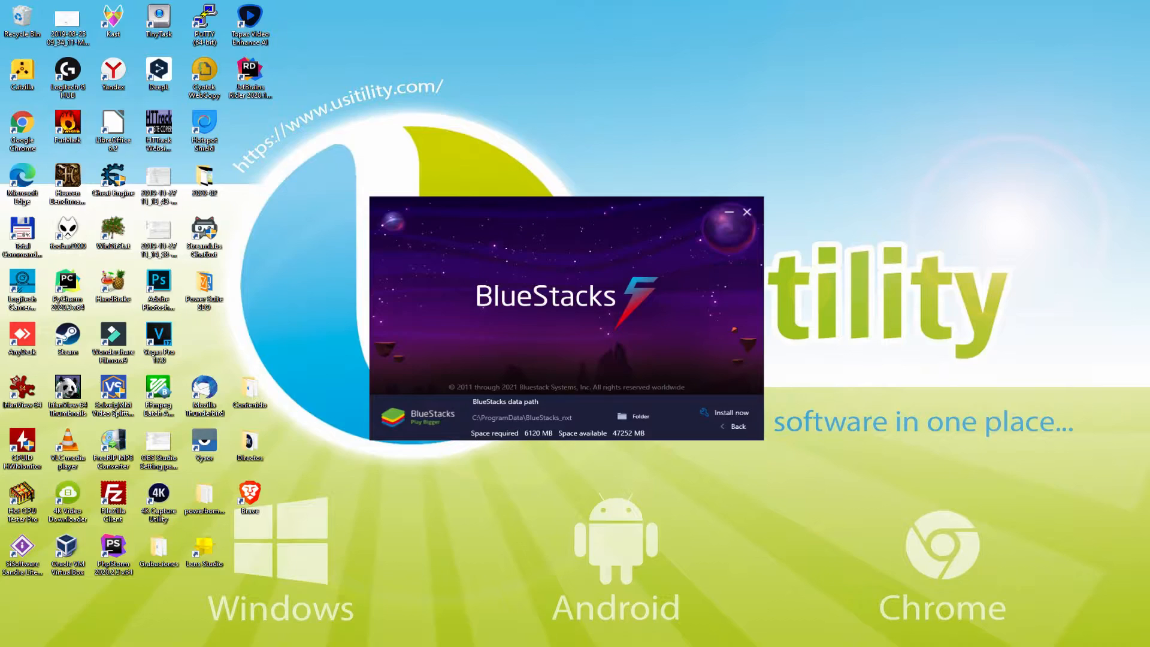
{"action": "mouse_move", "coordinate": [756, 437]}
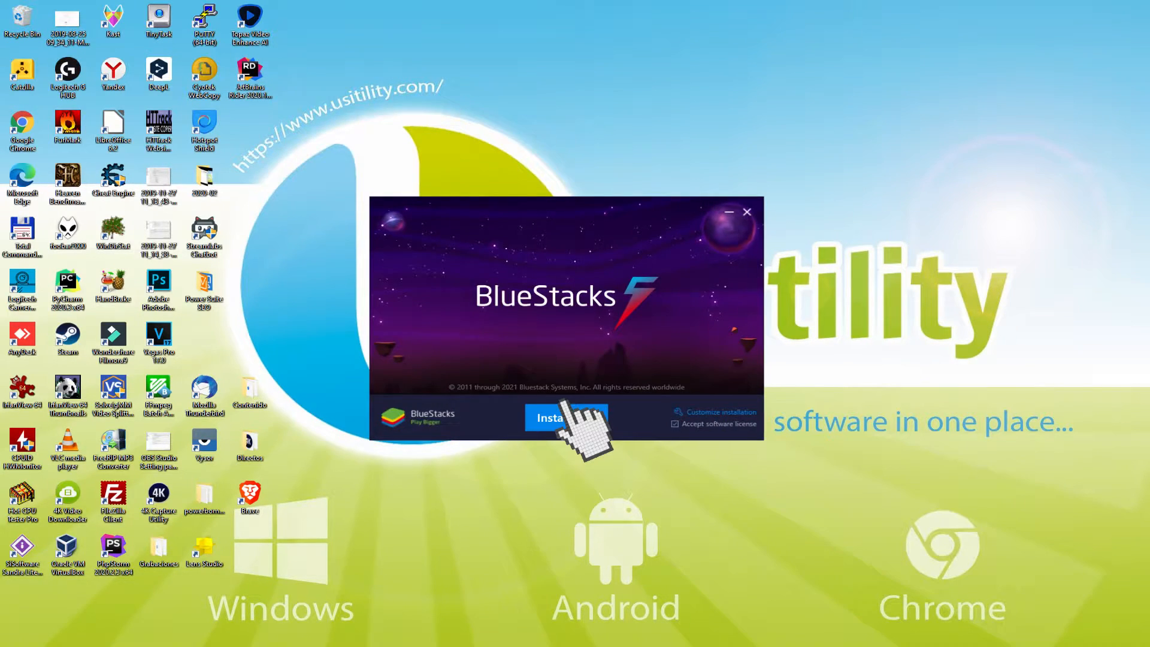
{"action": "left_click", "coordinate": [567, 418]}
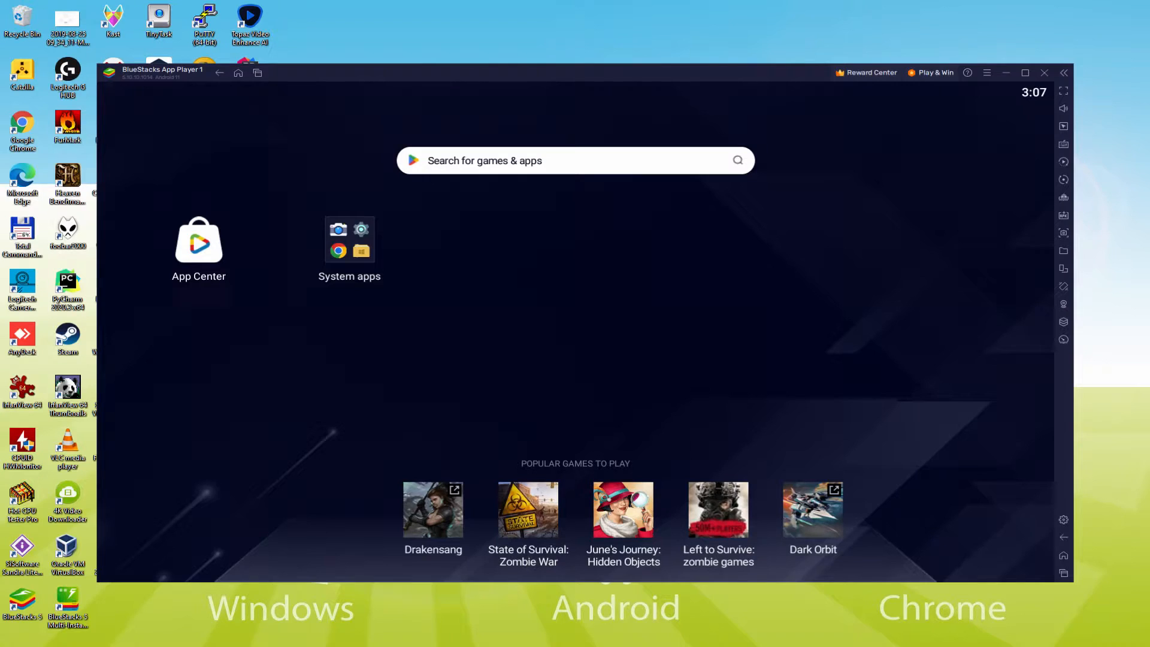
Launch Play Store from the System apps folder and begin the Google sign-in.
{"action": "left_click", "coordinate": [350, 239]}
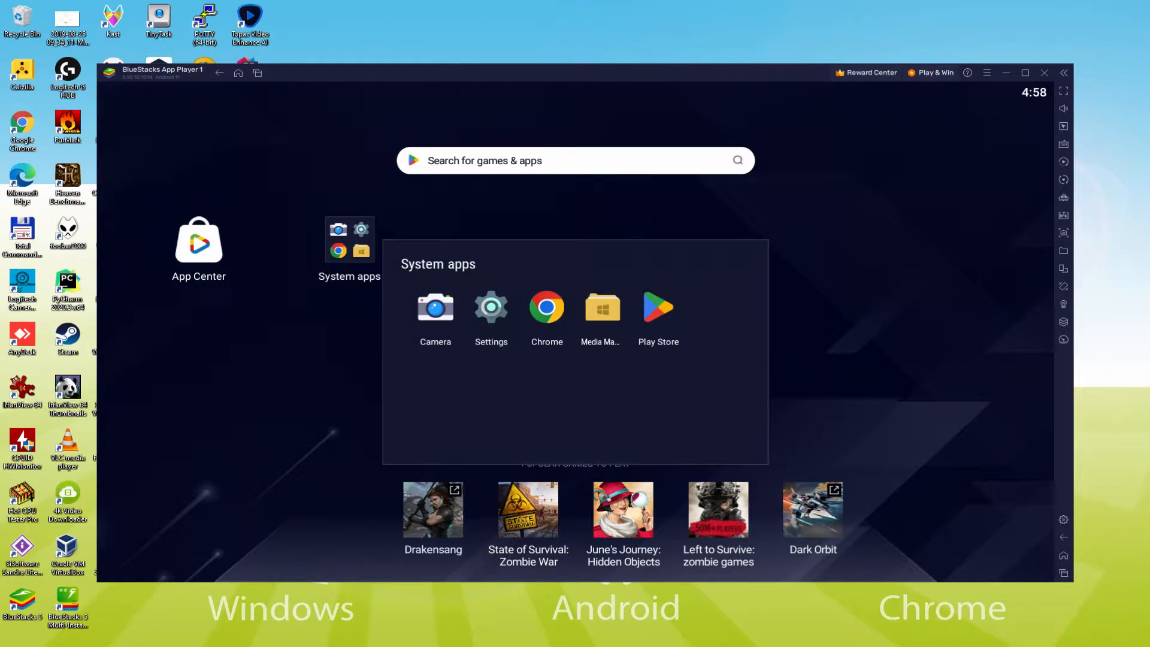
{"action": "left_click", "coordinate": [658, 307]}
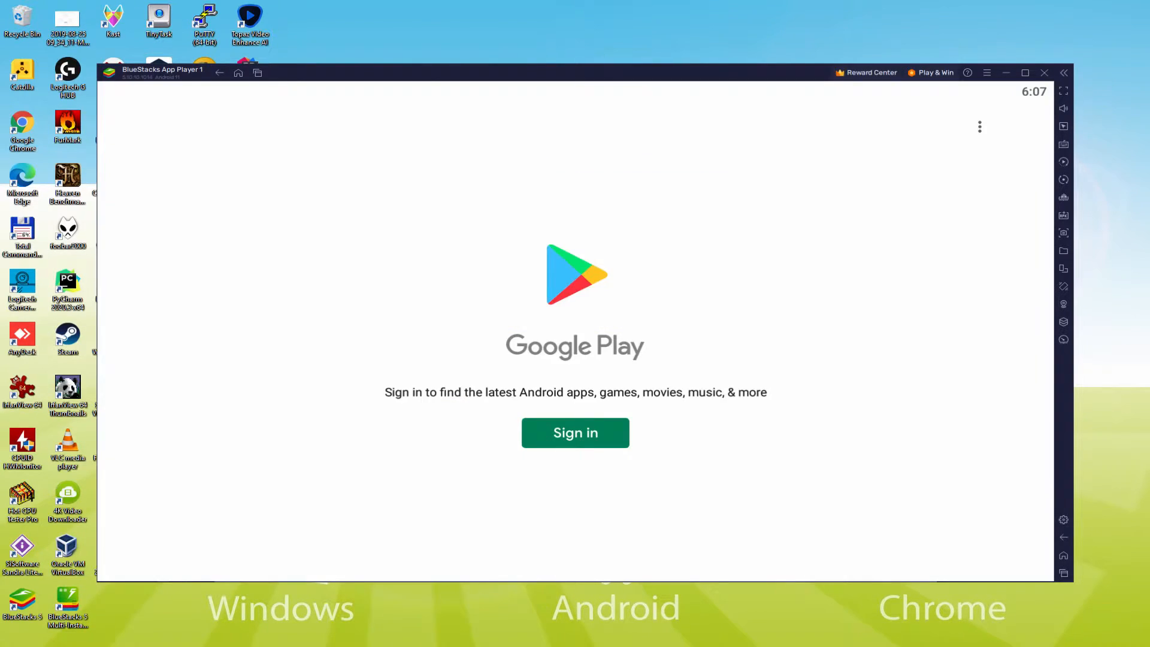
{"action": "left_click", "coordinate": [1063, 91]}
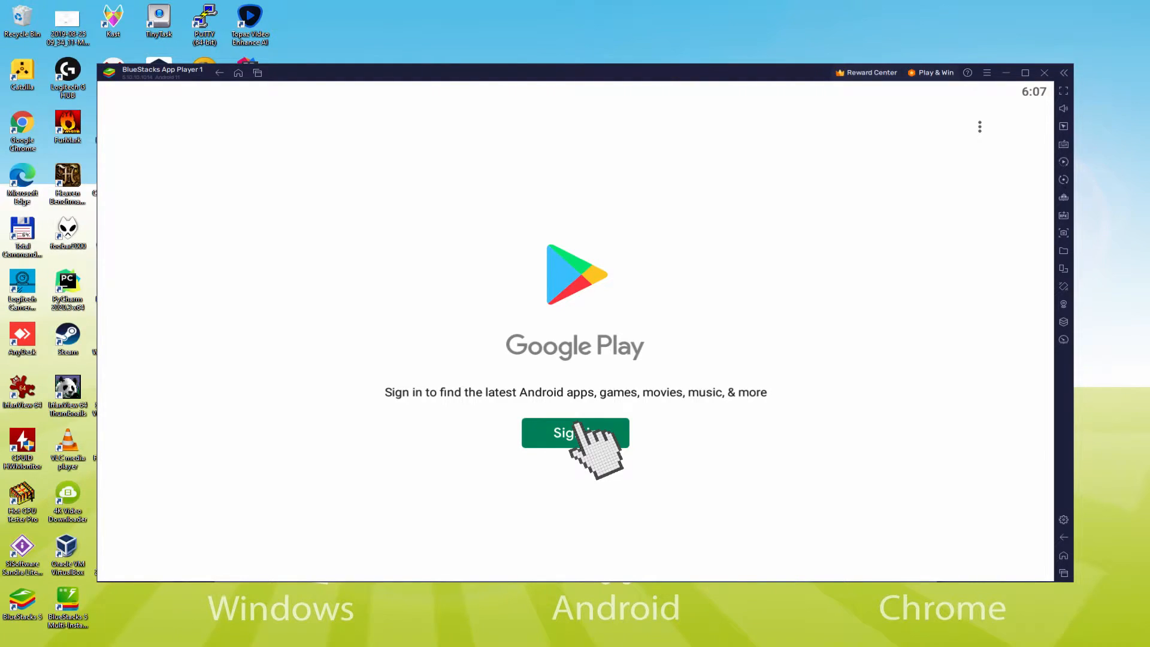
{"action": "left_click", "coordinate": [575, 432]}
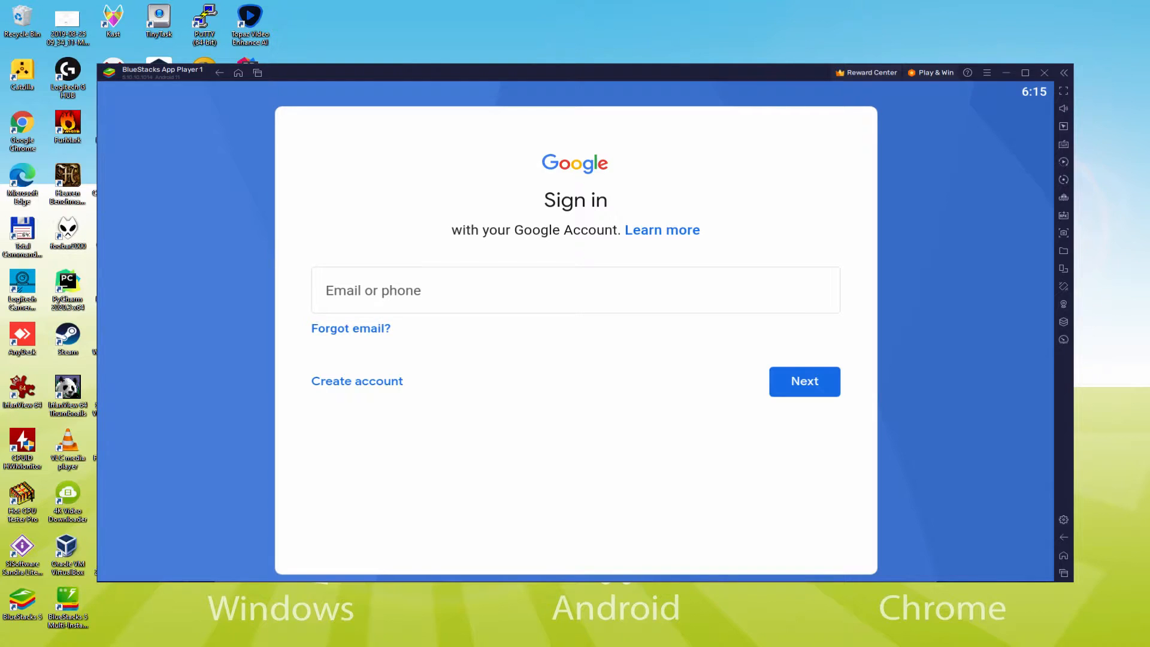
Agree to Google's terms with Back up to Google Drive switched off and accept the services settings.
{"action": "left_click", "coordinate": [805, 381]}
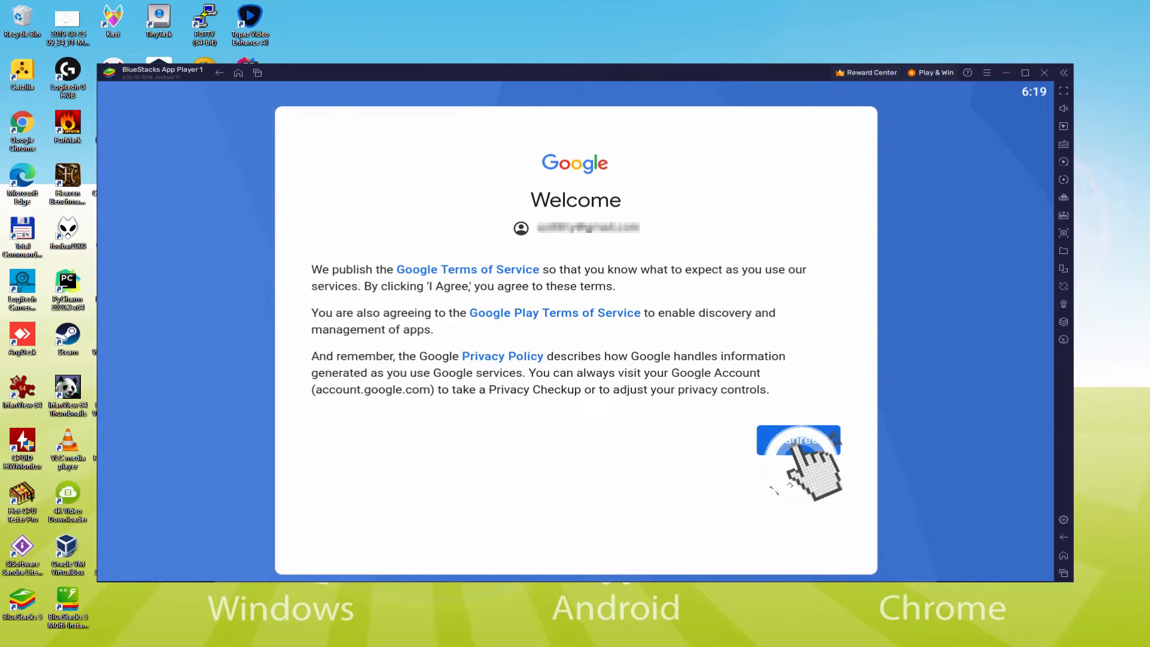
{"action": "left_click", "coordinate": [798, 441]}
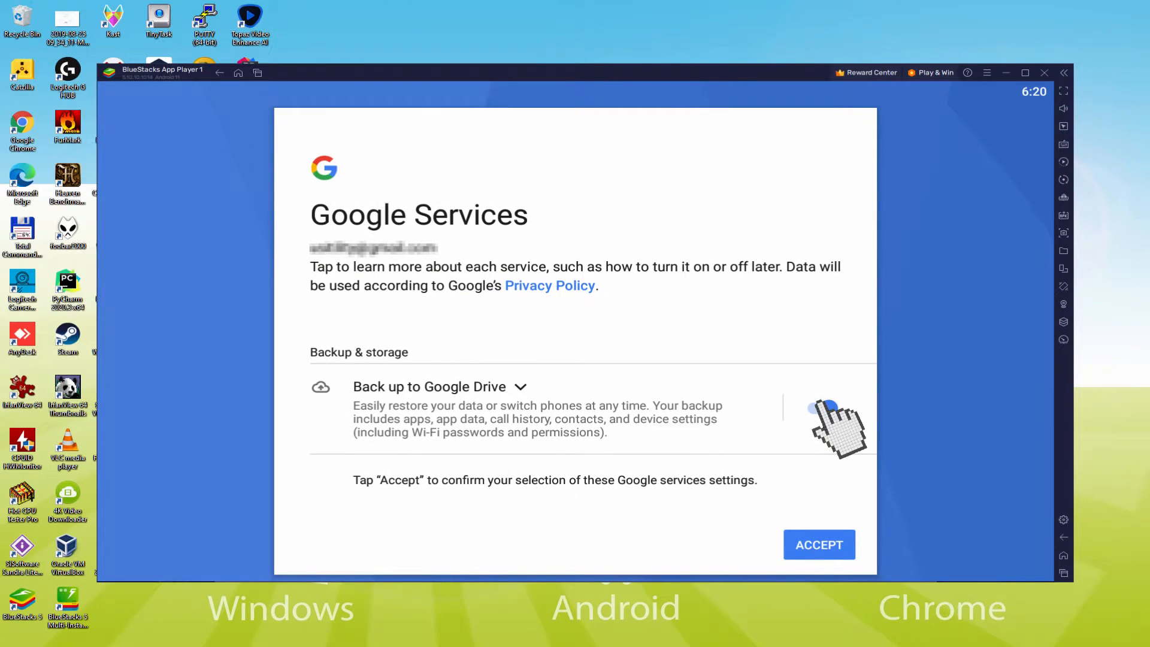
{"action": "left_click", "coordinate": [816, 410]}
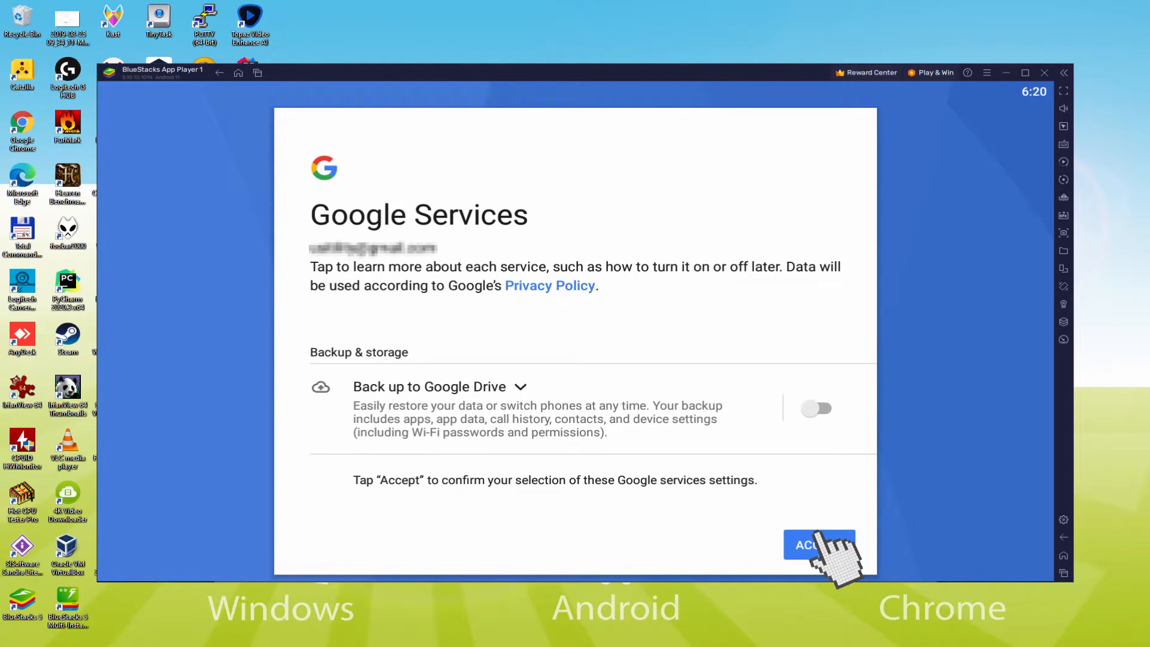
{"action": "left_click", "coordinate": [820, 546]}
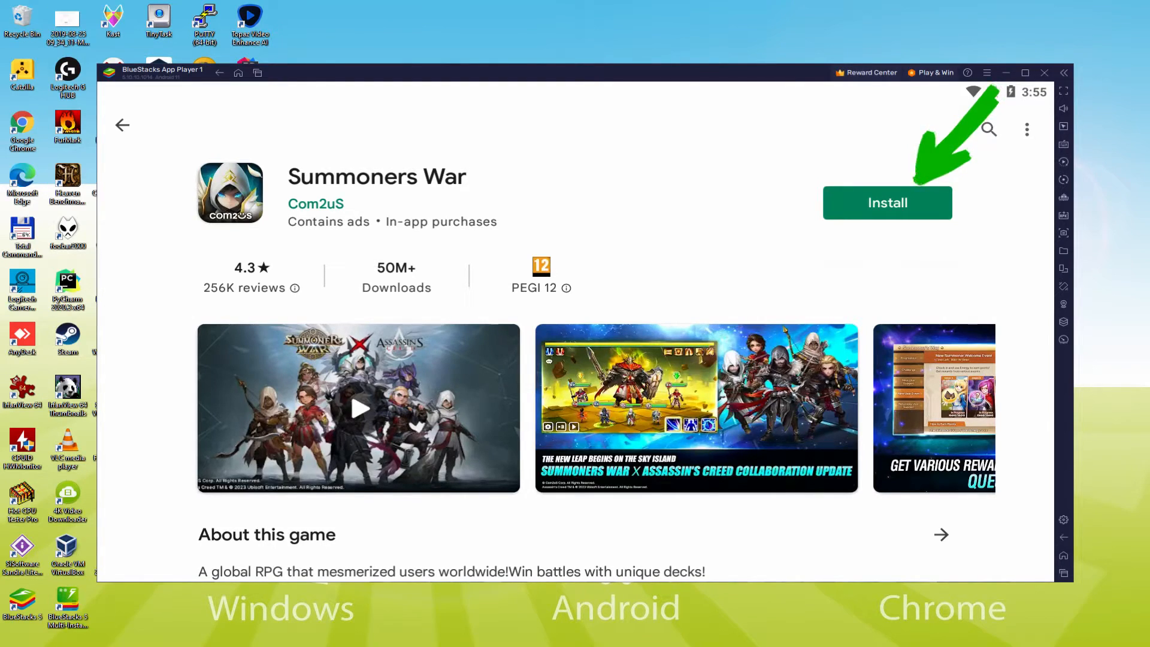
Install Summoners War from its Play Store page.
{"action": "left_click", "coordinate": [887, 202]}
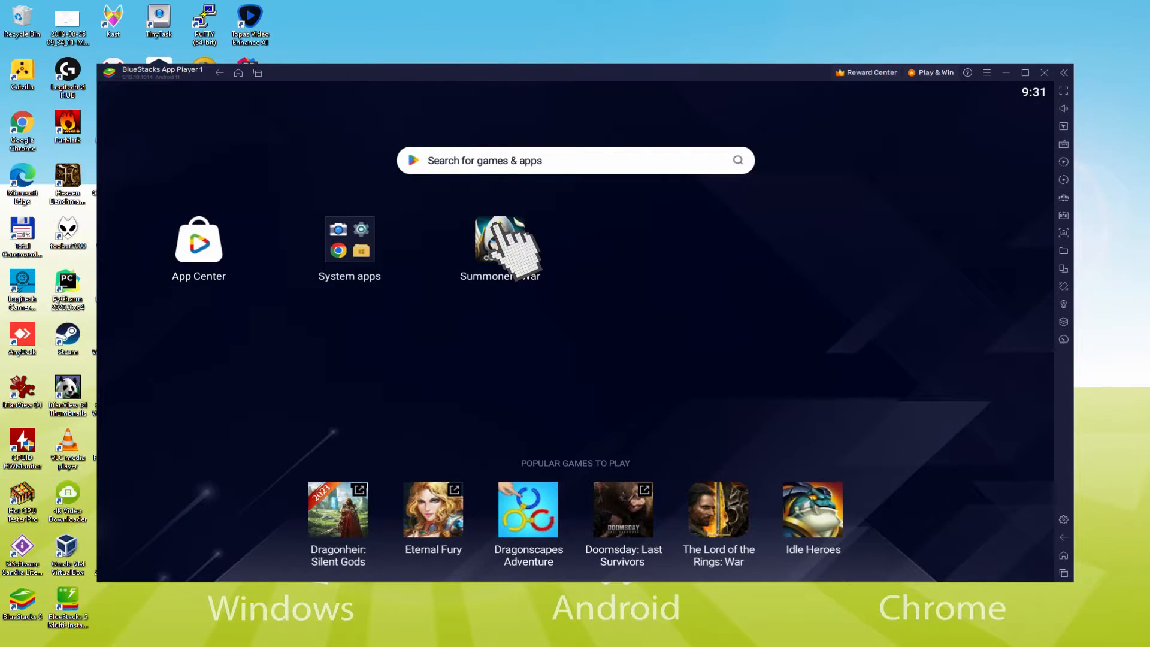
Start Summoners War from its home-screen icon.
{"action": "left_click", "coordinate": [501, 242]}
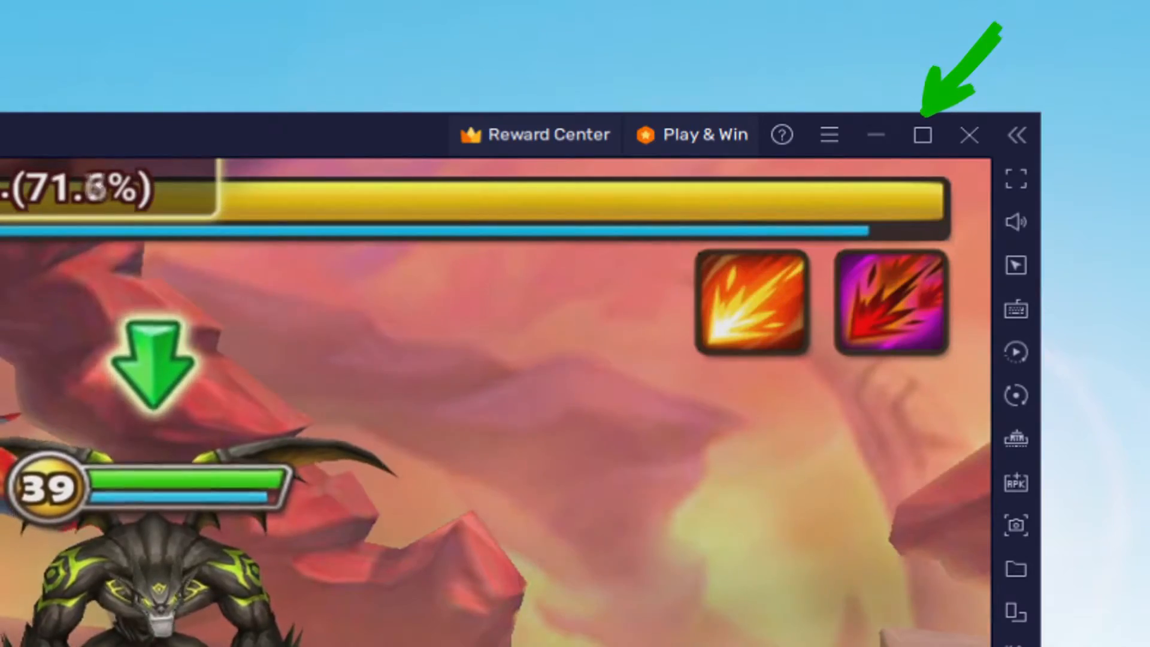
Maximize the emulator and use battle skills, including Sanctuary to cleanse allies.
{"action": "left_click", "coordinate": [923, 134]}
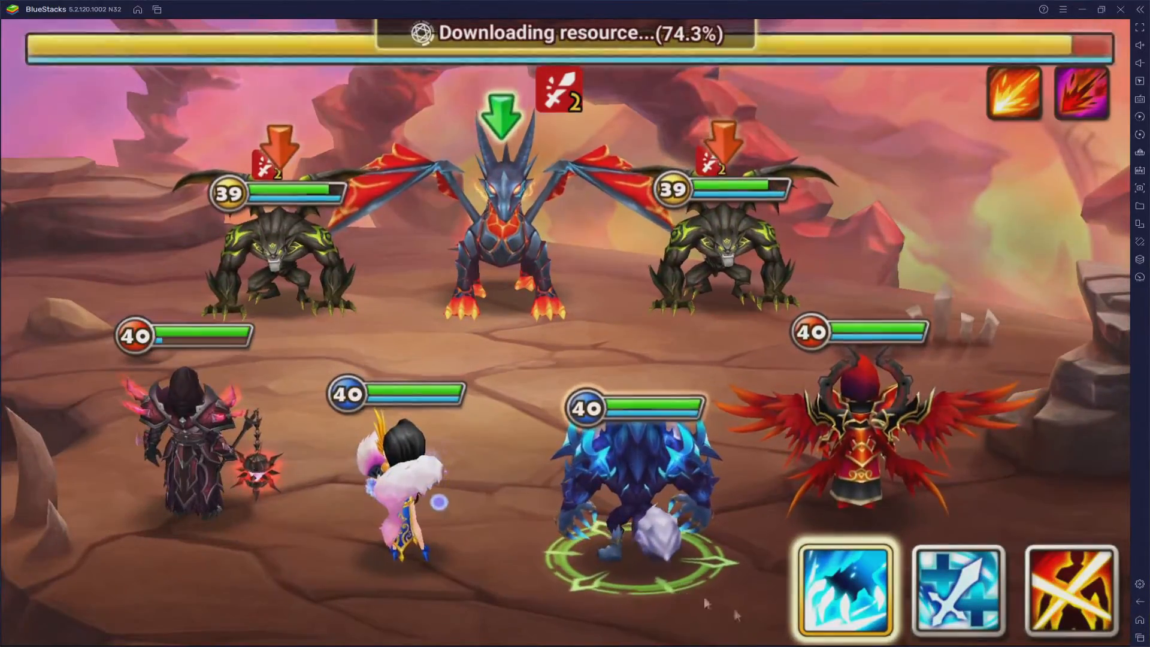
{"action": "left_click", "coordinate": [958, 591]}
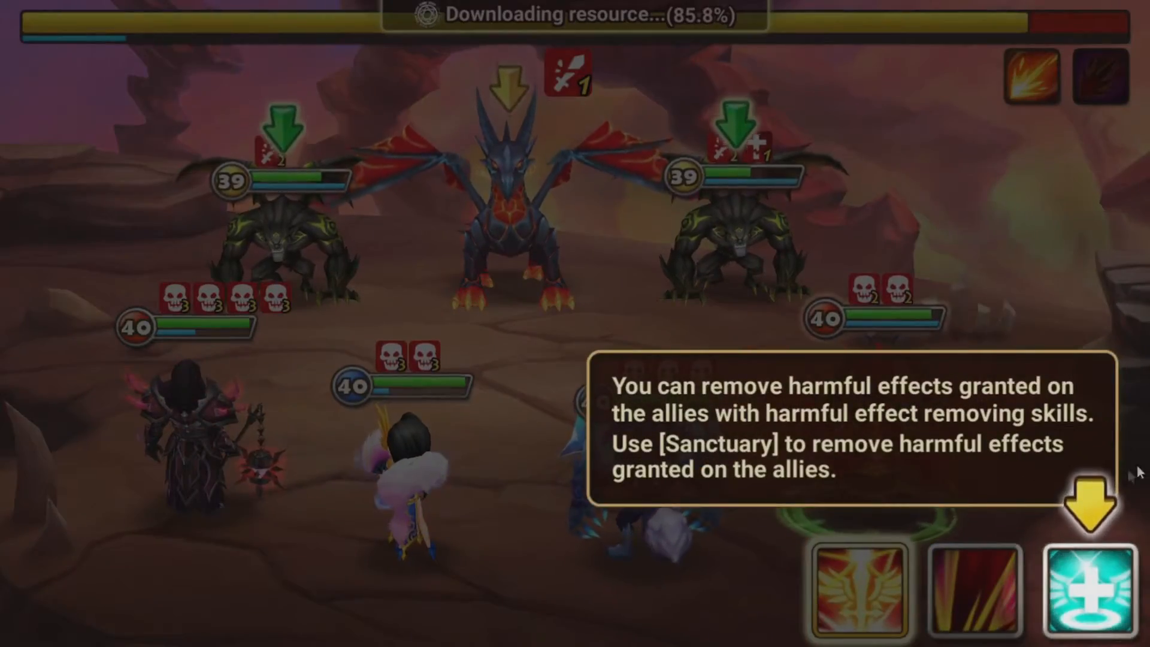
{"action": "left_click", "coordinate": [1094, 591]}
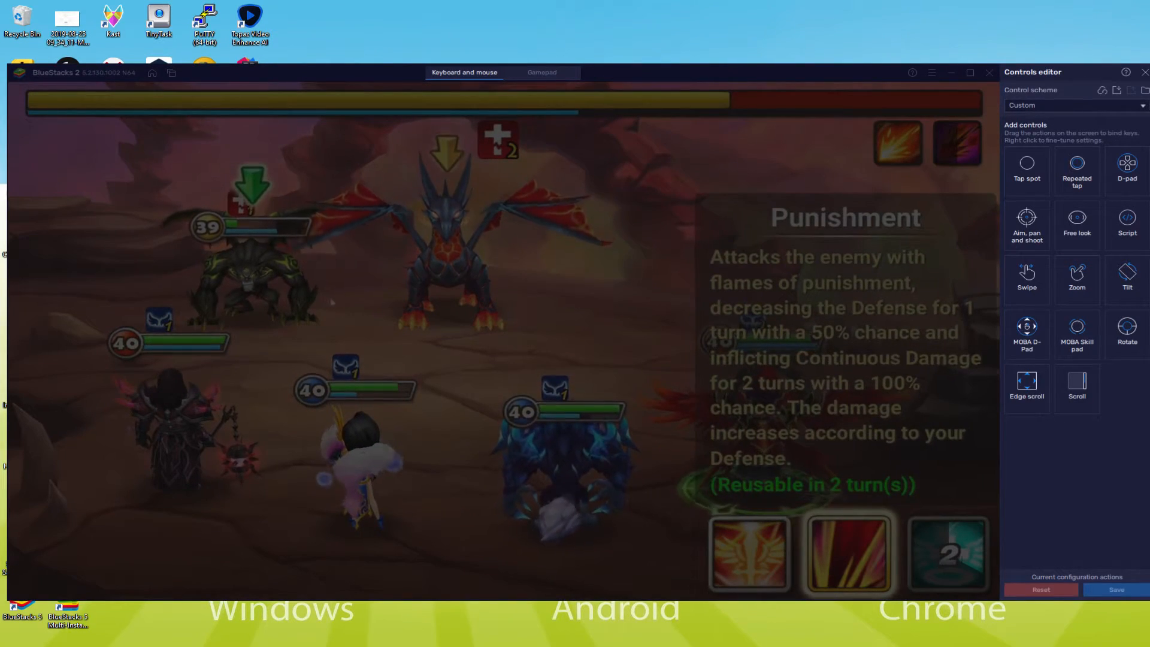
Dismiss the Controls editor and keep fighting, healing all allies with Predator's Cry.
{"action": "left_click", "coordinate": [848, 554]}
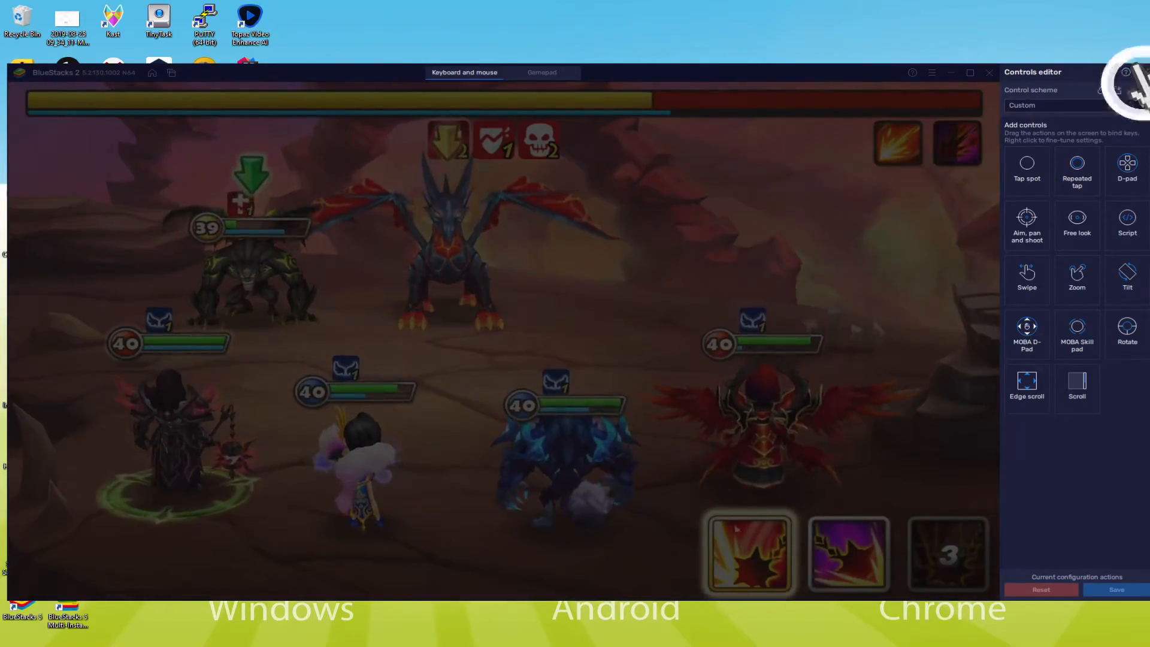
{"action": "left_click", "coordinate": [990, 72]}
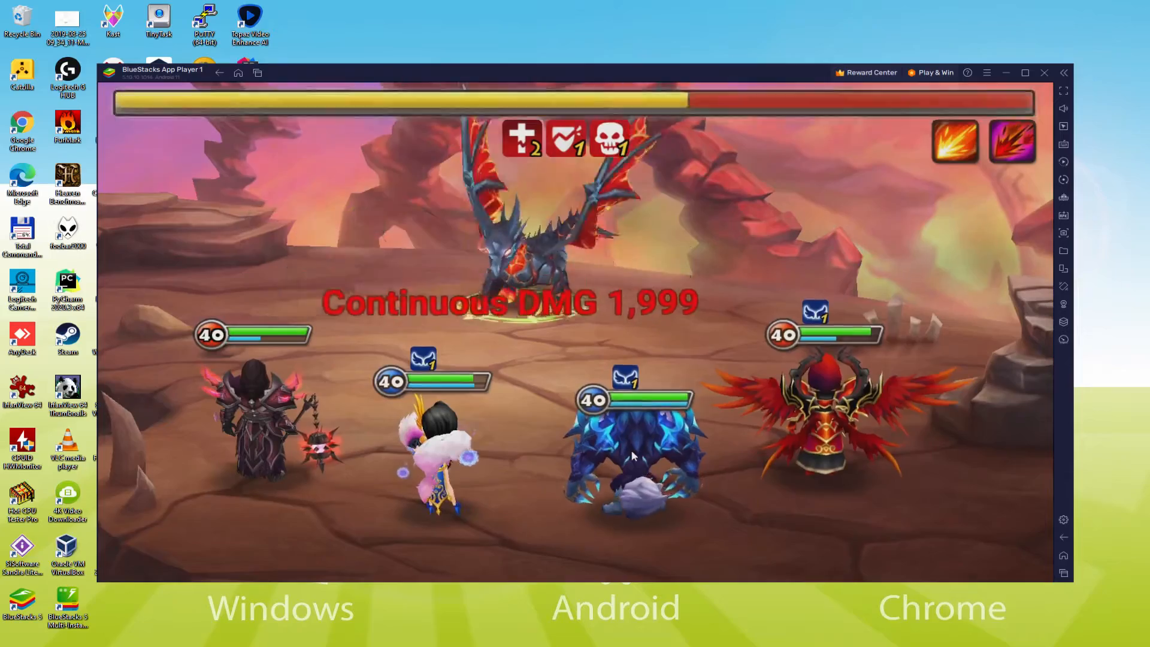
{"action": "left_click", "coordinate": [907, 539]}
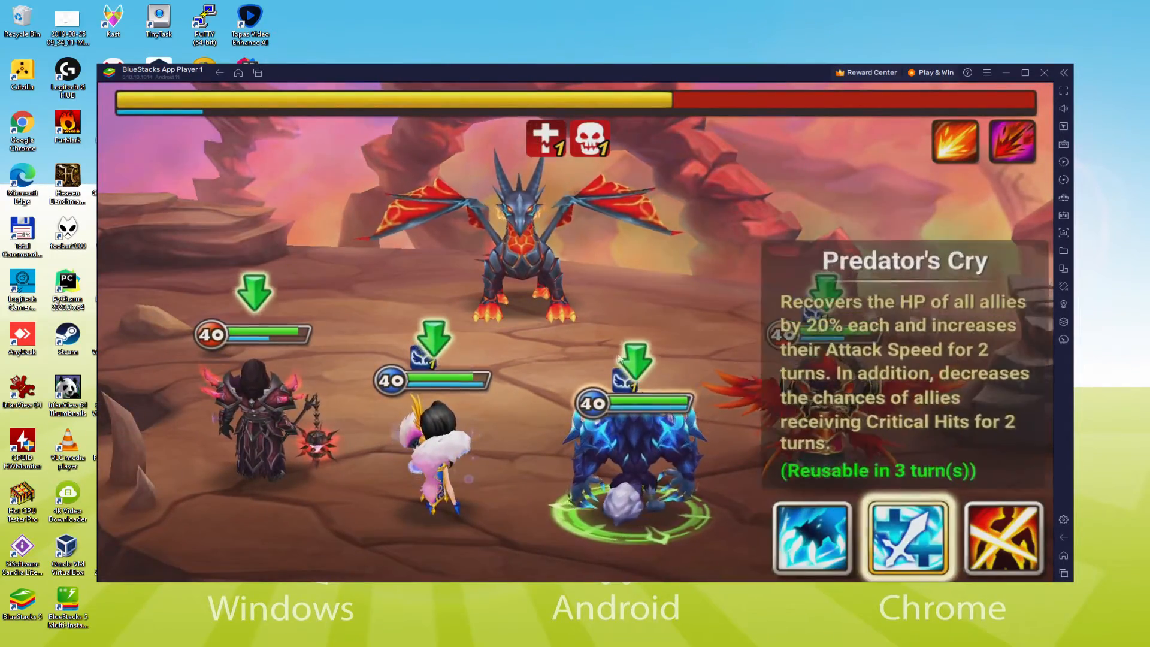
{"action": "left_click", "coordinate": [907, 538]}
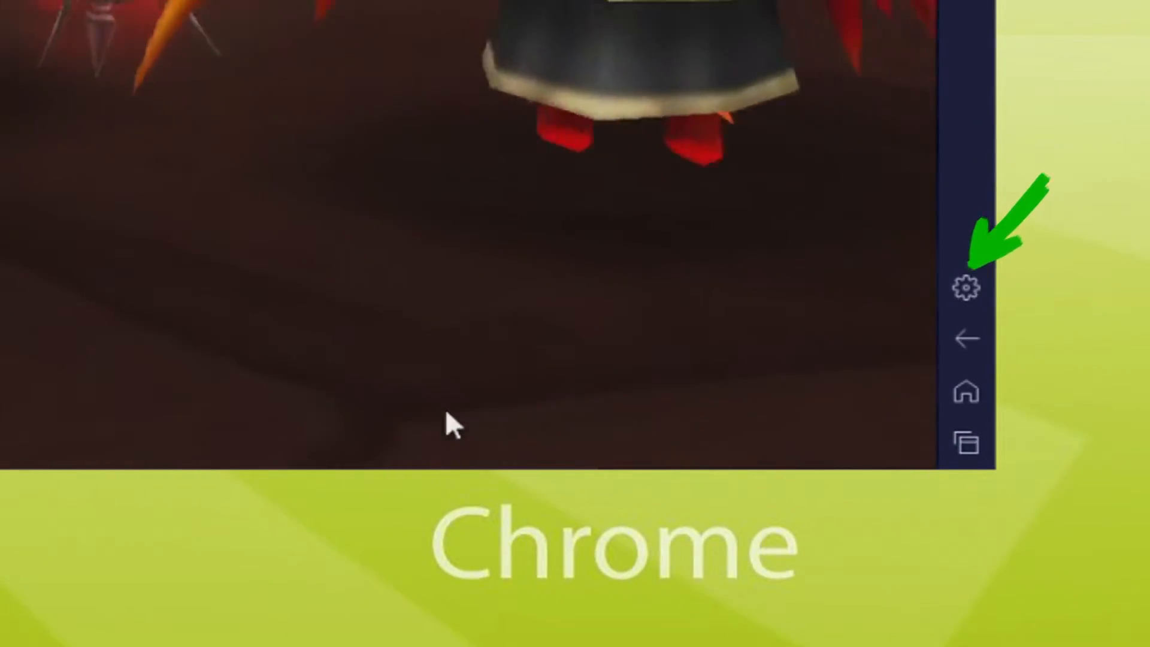
Bring up the emulator settings from the sidebar gear while the battle continues.
{"action": "left_click", "coordinate": [967, 286]}
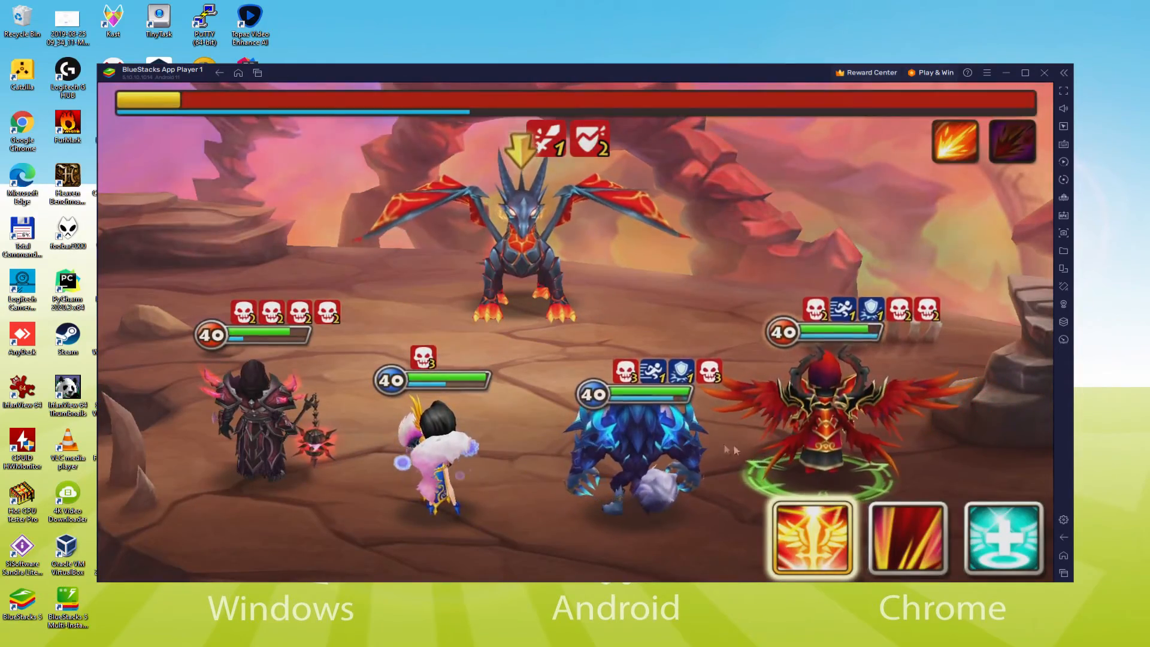
{"action": "left_click", "coordinate": [907, 539]}
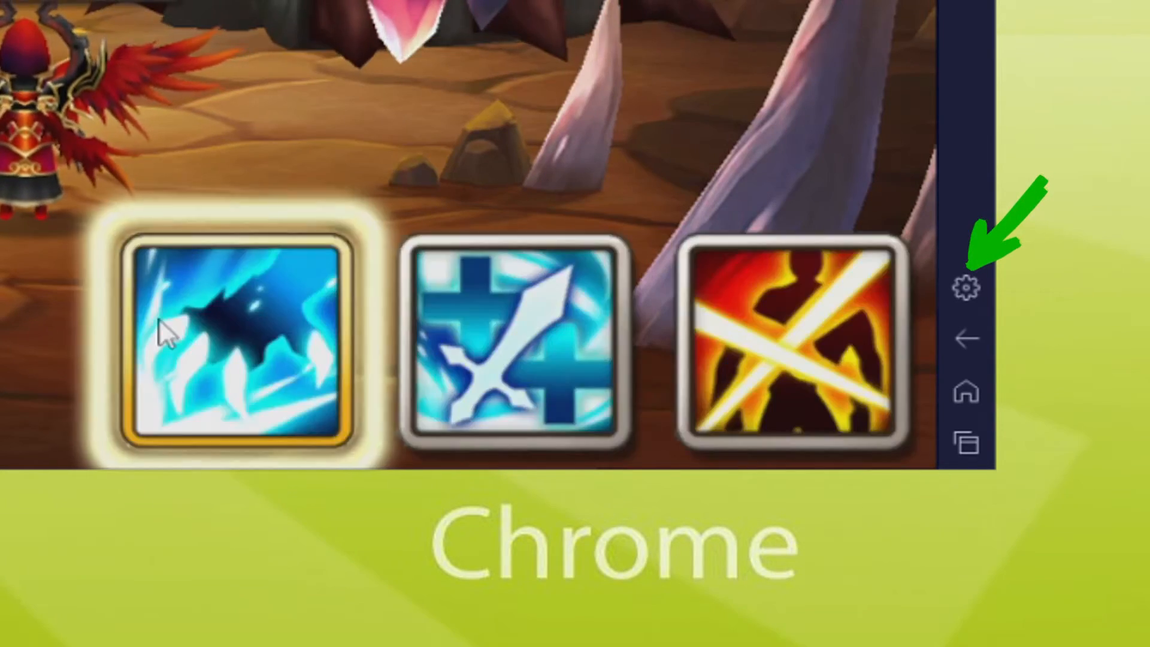
{"action": "left_click", "coordinate": [967, 287]}
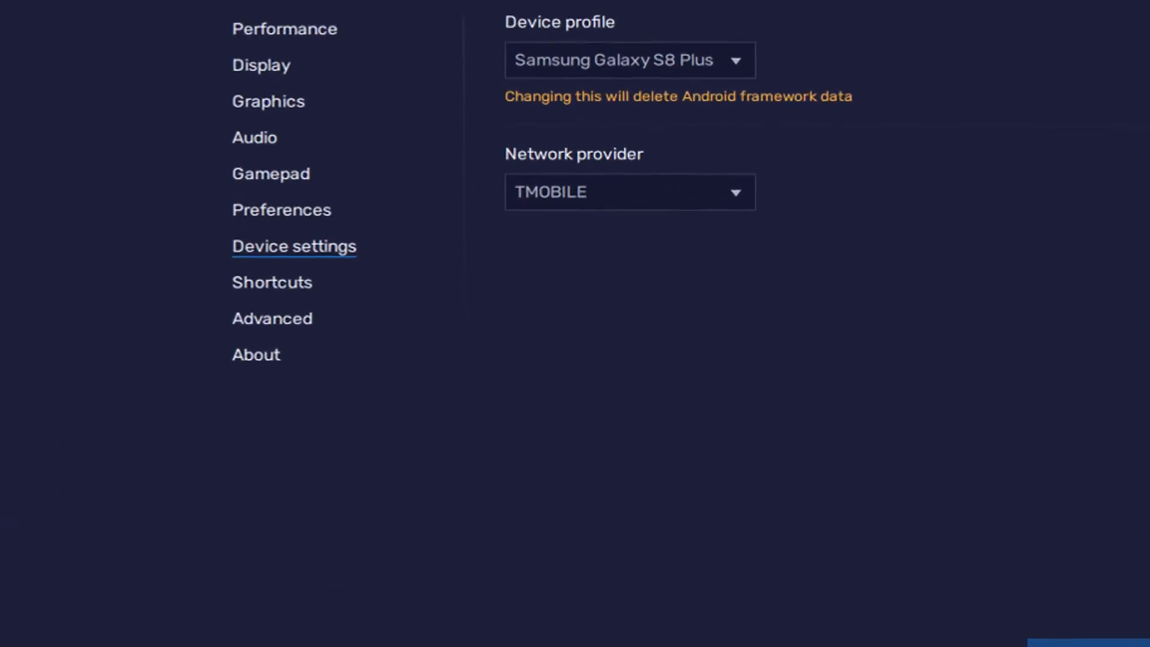